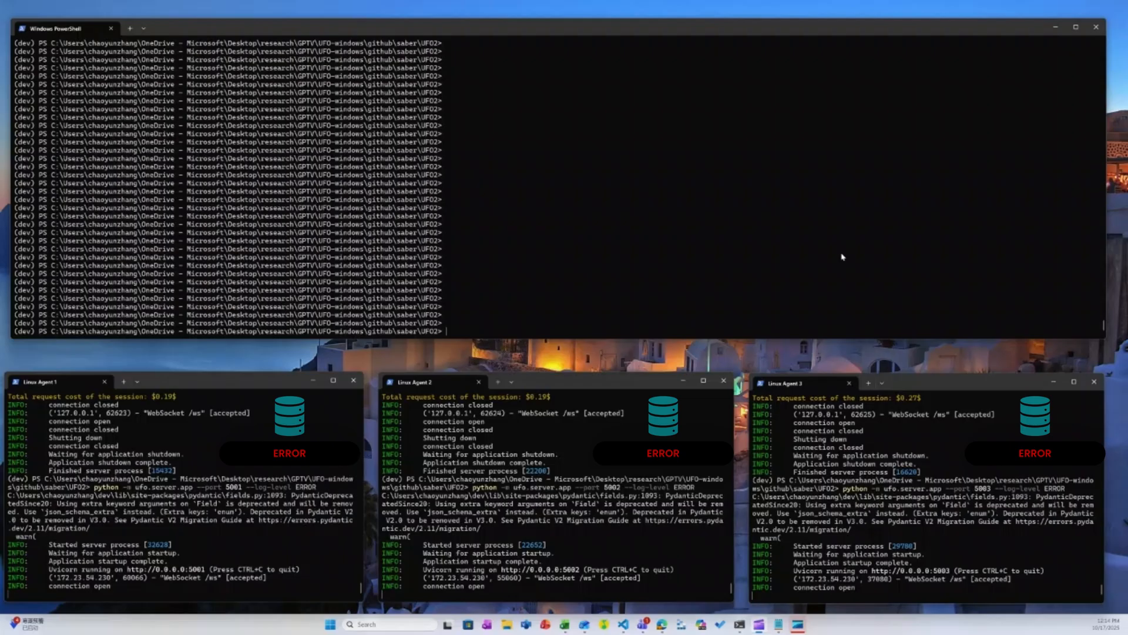
text(python -m galaxy --request "Retrieve all warning and error logs from Linux servers, add them to the 'report' sheet of the log_detailed Excel file, and send an email with the report to the operations engineer." --log-level WARNING)
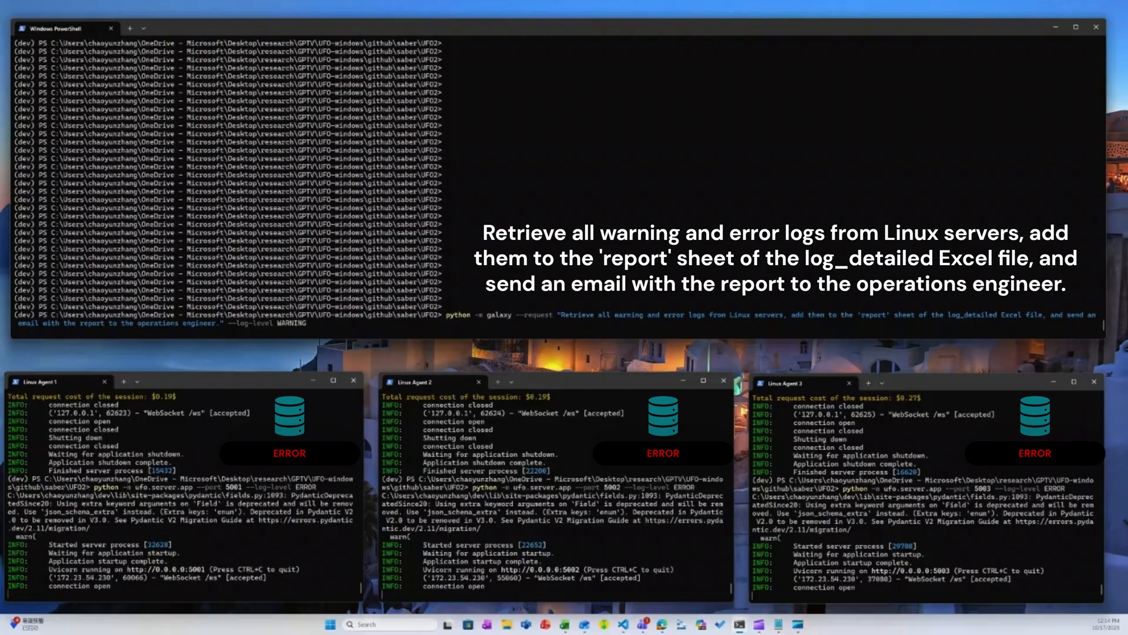
mouse_move(829, 251)
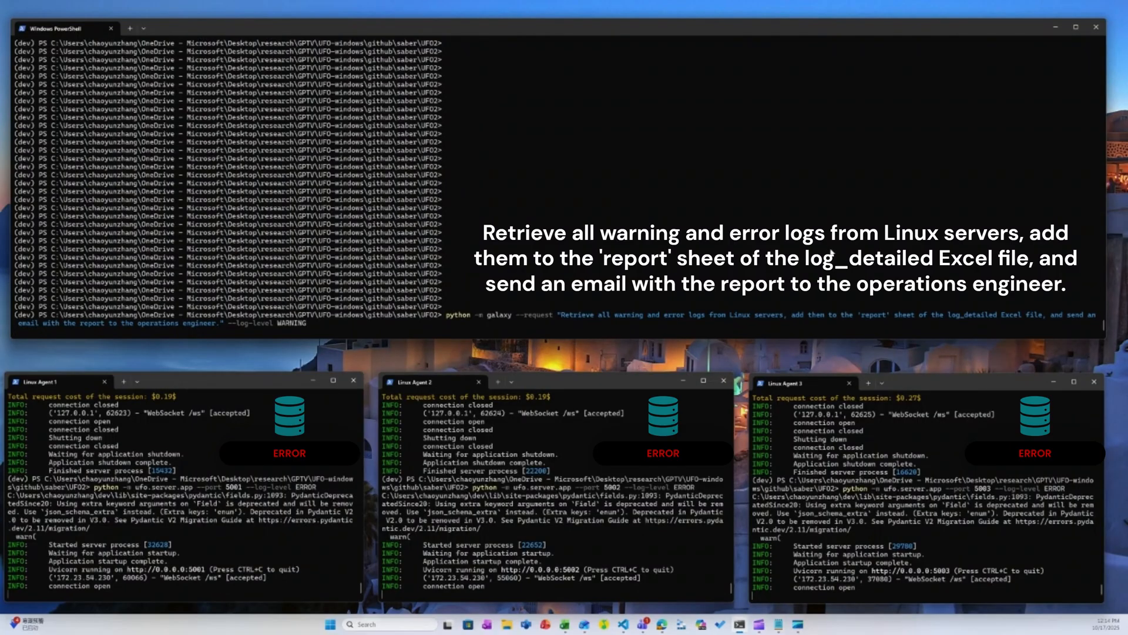
mouse_move(836, 188)
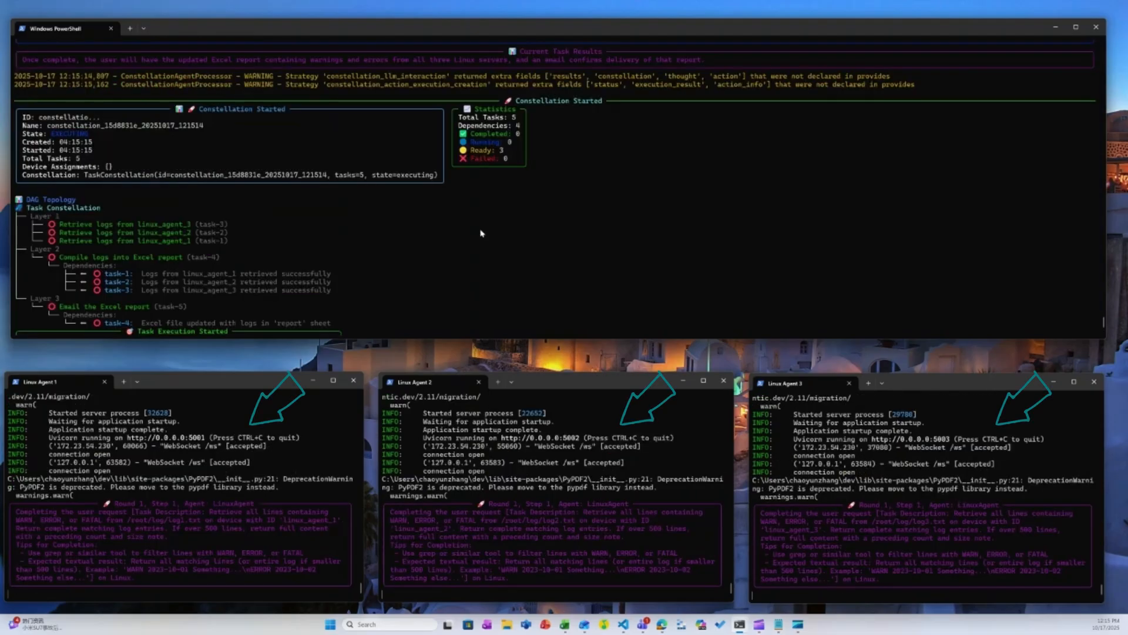
scroll(down, 3)
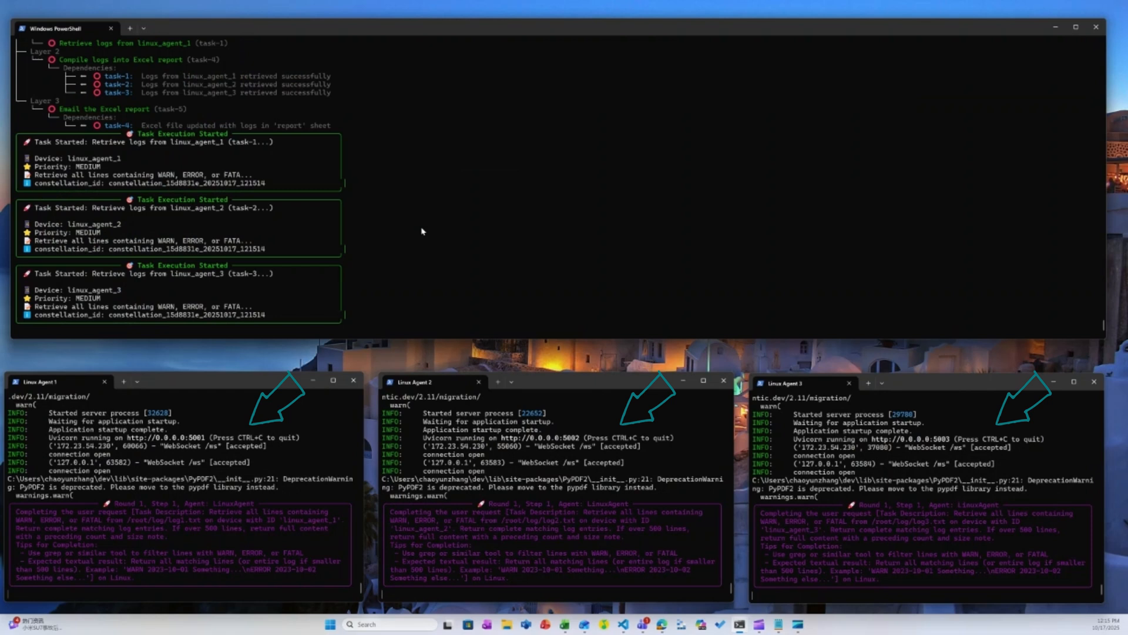
mouse_move(582, 223)
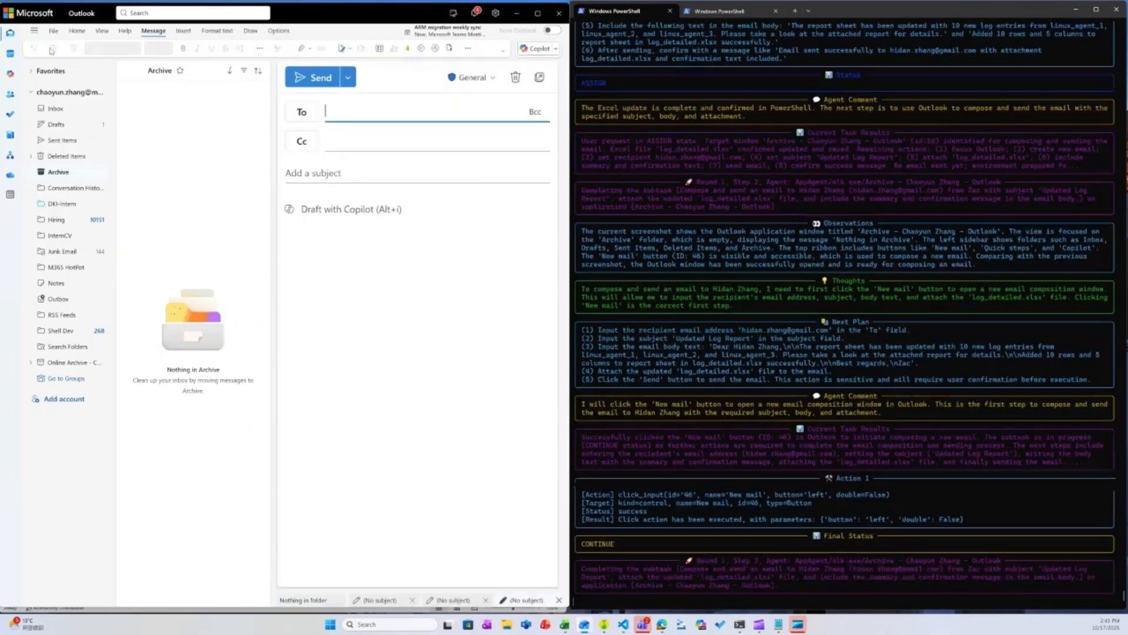
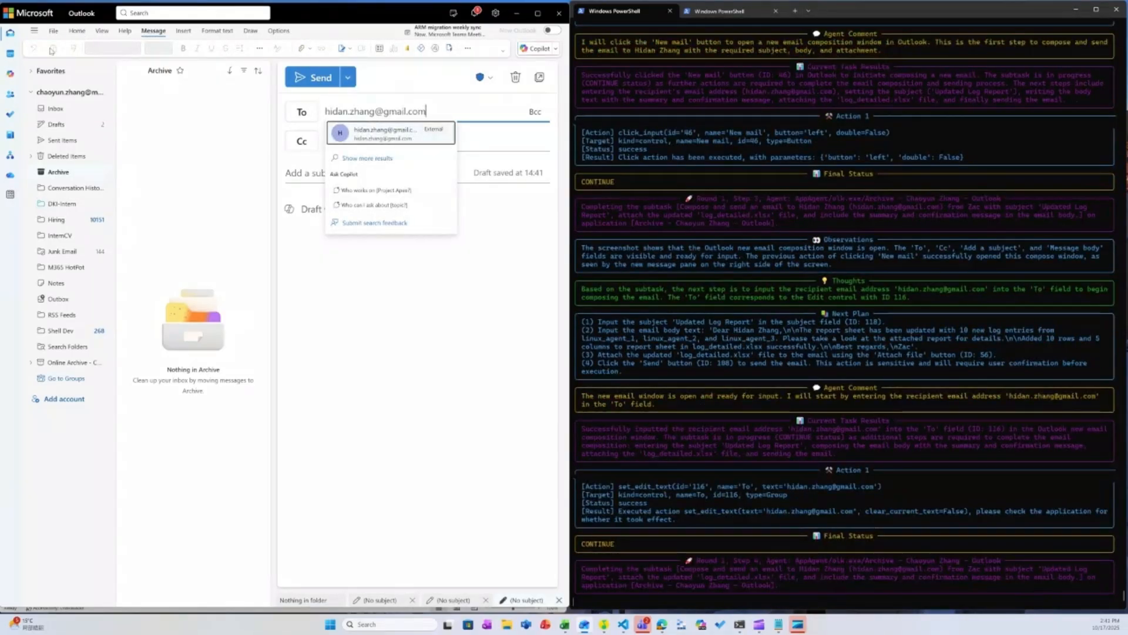